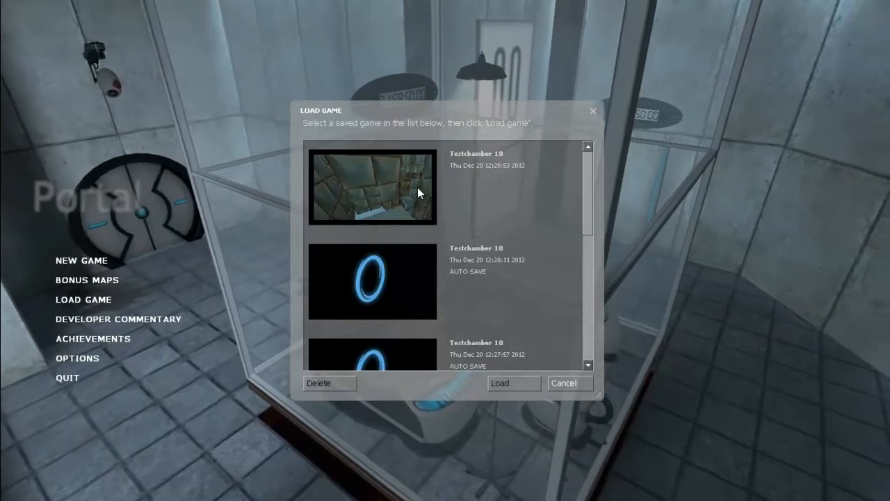
Load the newest Testchamber 18 save from the Load Game dialog
click(373, 186)
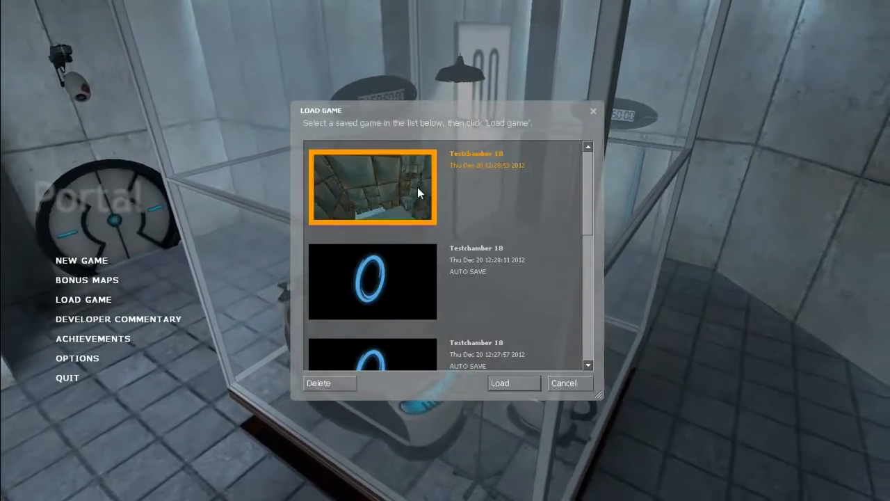
click(512, 383)
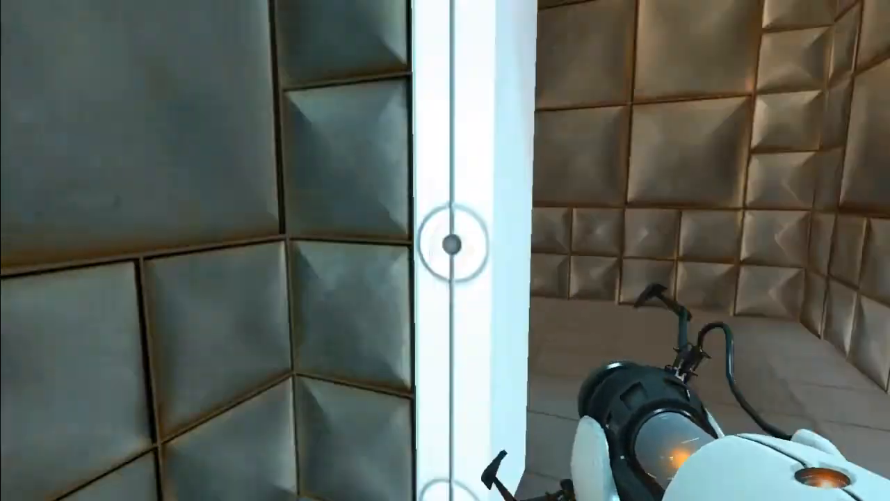
mouse_move(445, 251)
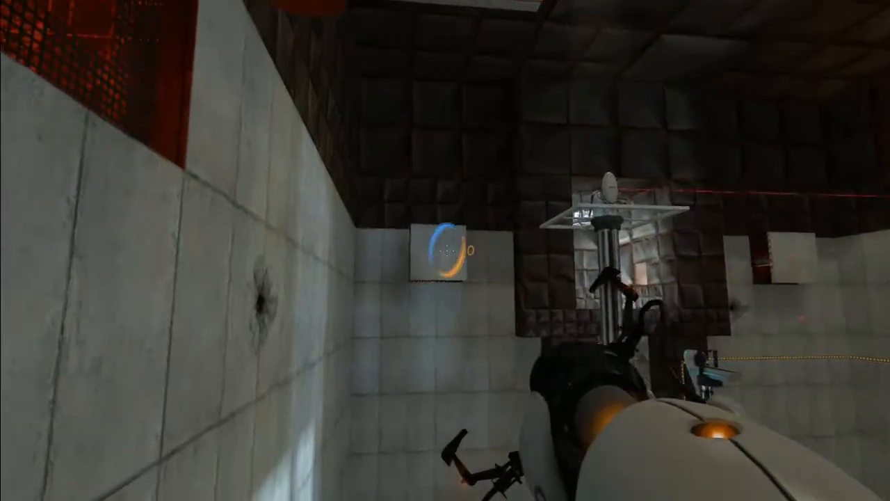
mouse_move(445, 250)
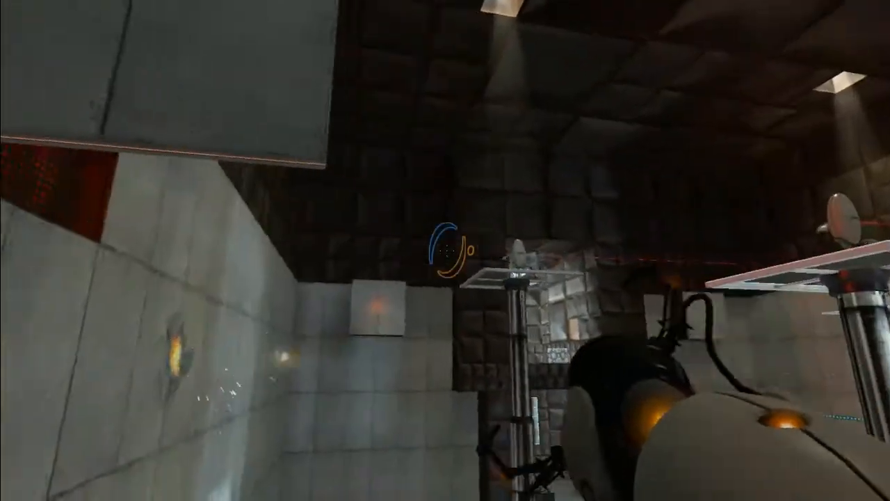
Fire portals at the wall across the gap beside the piston platforms
click(445, 251)
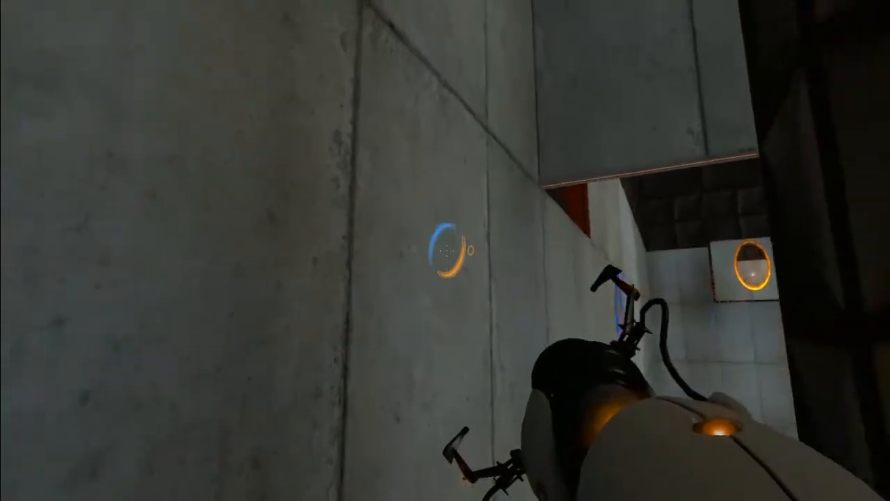
click(445, 250)
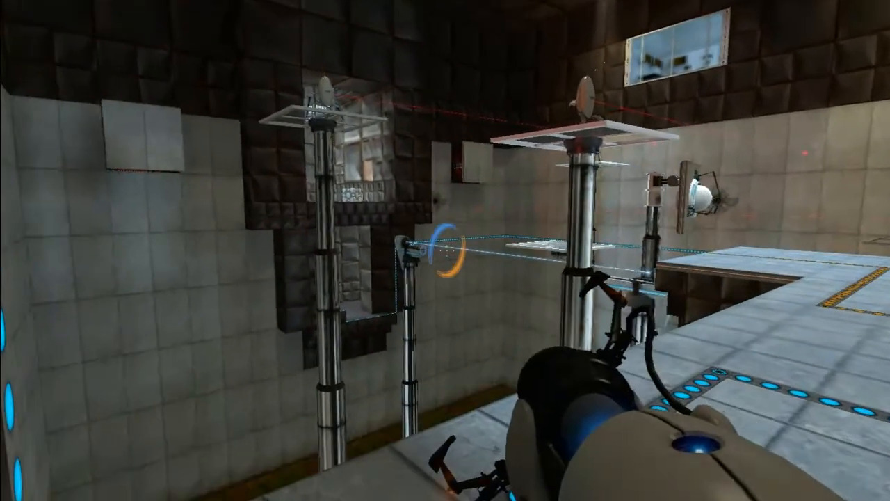
mouse_move(445, 251)
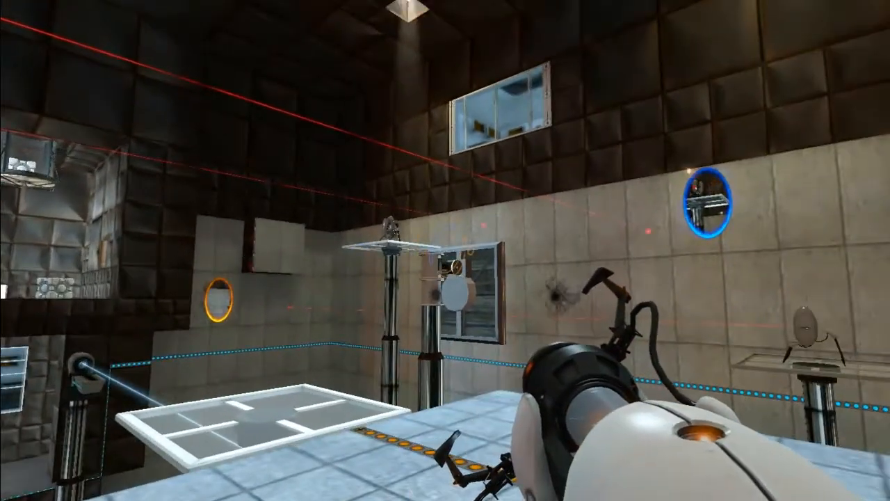
mouse_move(446, 251)
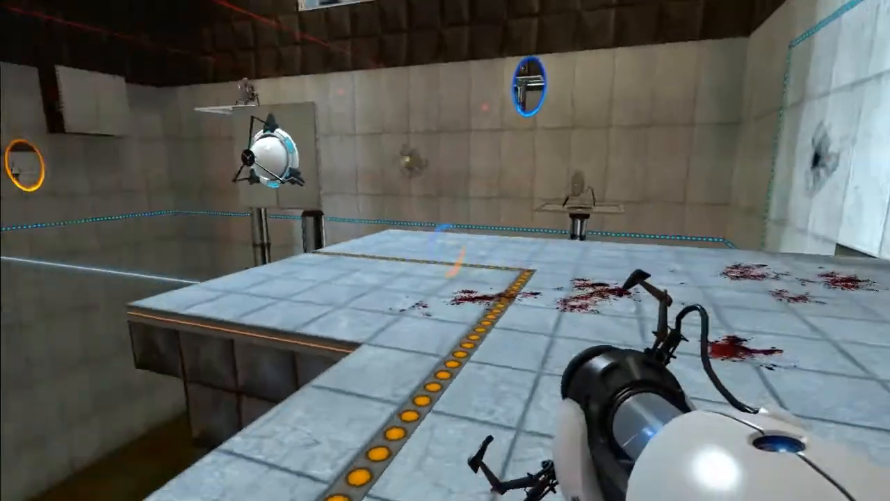
mouse_move(445, 251)
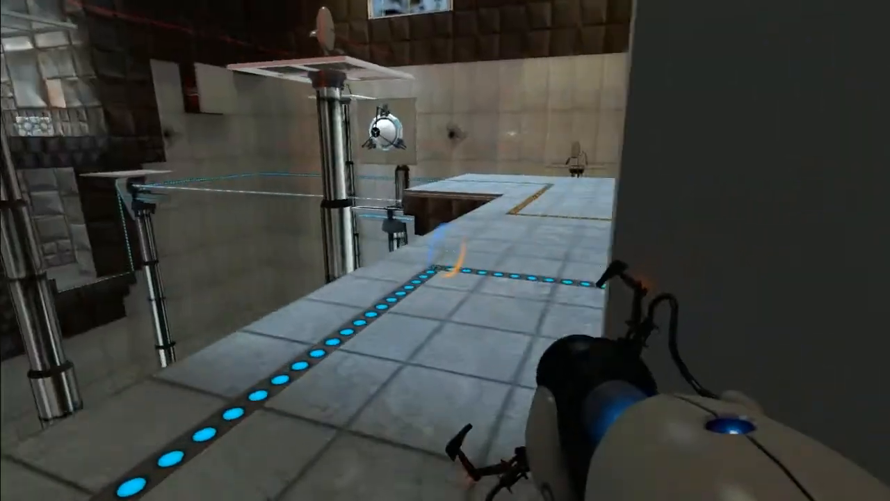
mouse_move(445, 250)
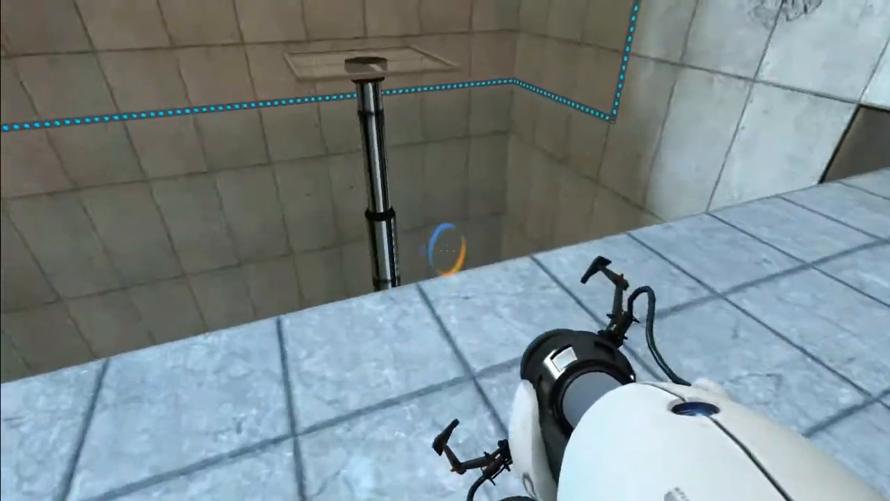
mouse_move(445, 250)
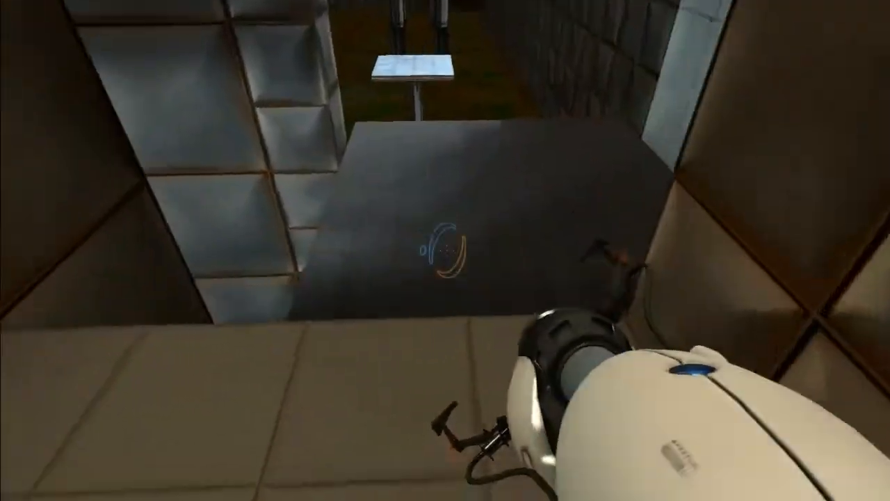
mouse_move(445, 251)
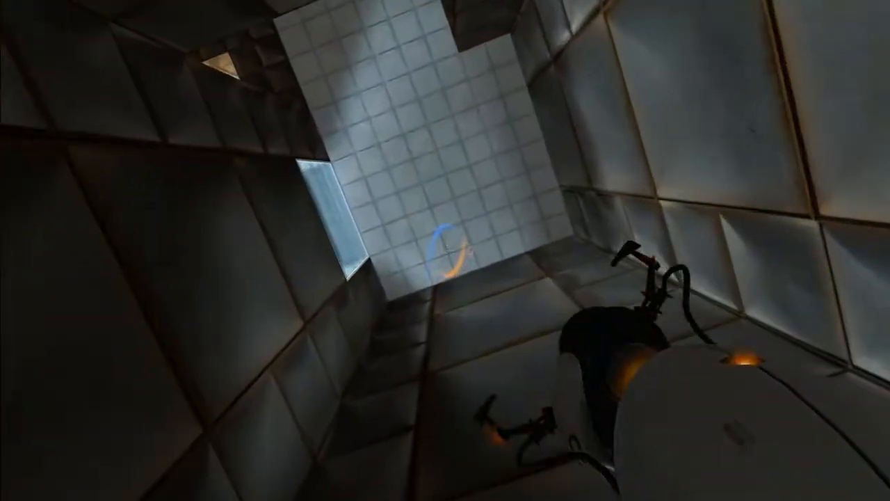
Place a portal on the white panel high up the tiled shaft
click(446, 250)
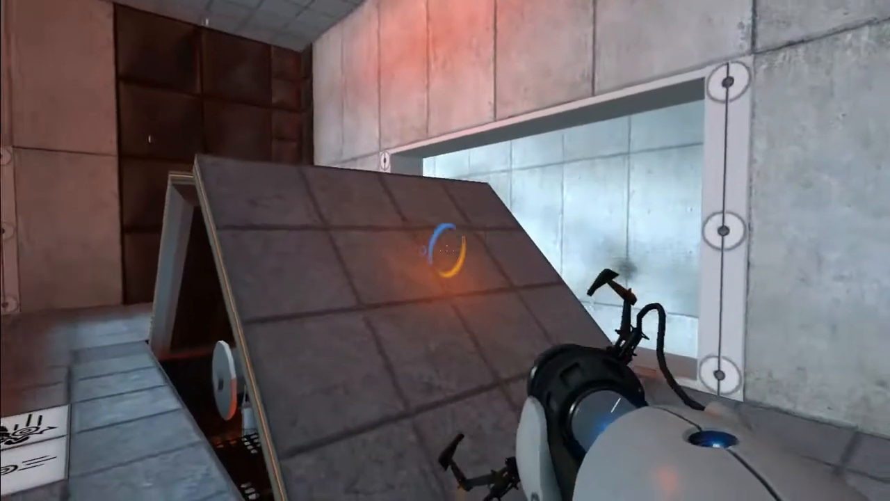
Shoot portals at the raised hinged floor panels and move past them
click(445, 250)
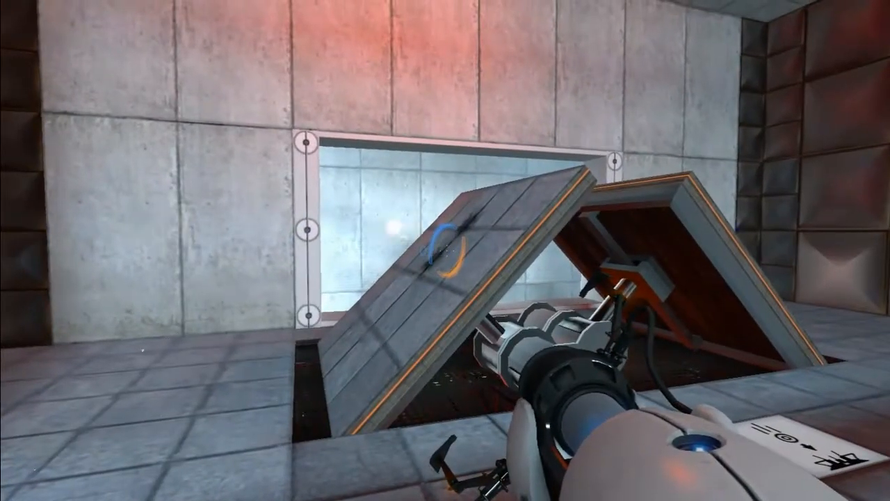
click(445, 250)
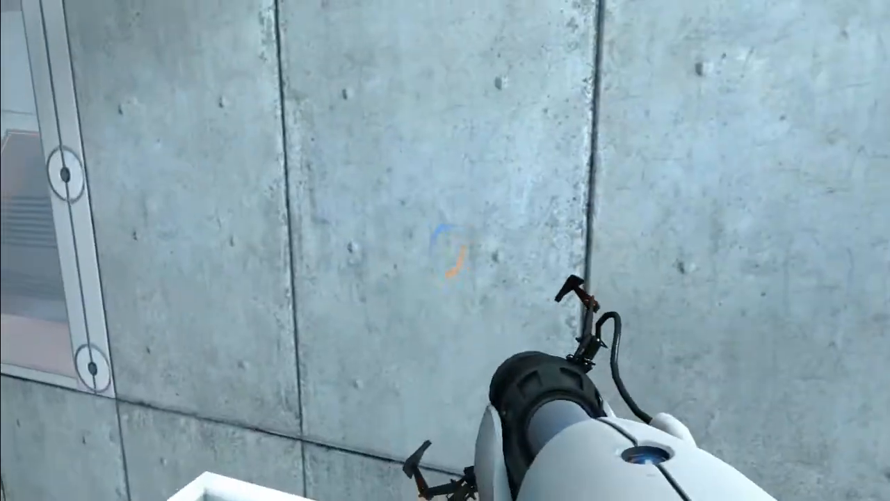
Place a portal on the large concrete wall to reach the area beyond
click(445, 250)
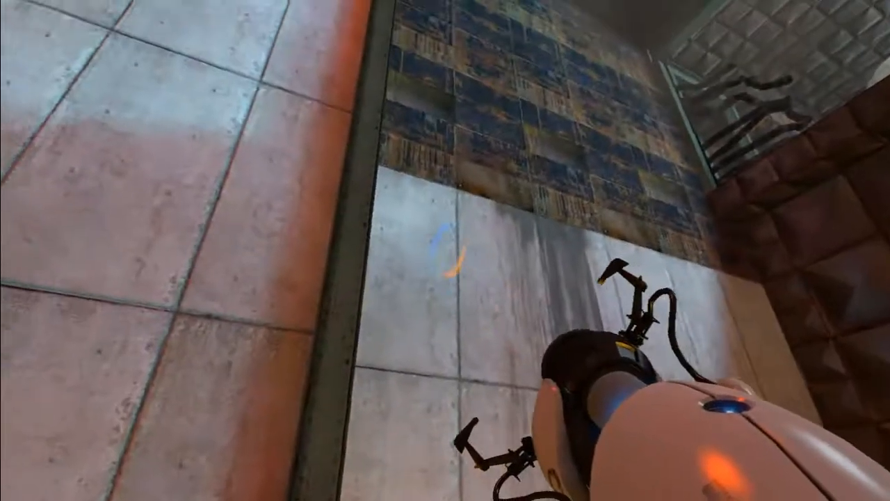
Open an orange portal on the white panel beside the tiled shaft
click(445, 251)
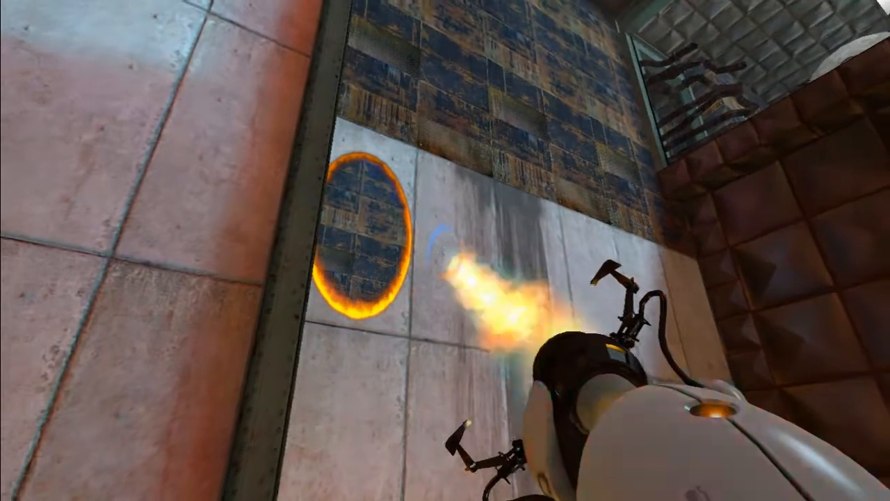